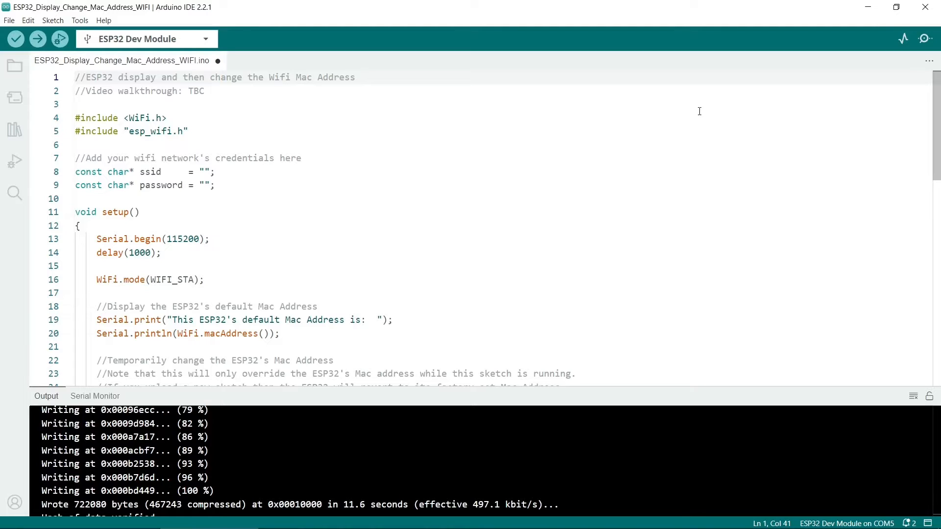
Step: Bring up the Serial Monitor at 115200 baud and scroll to the connectToWifi function's output
{"action": "left_click", "coordinate": [290, 76]}
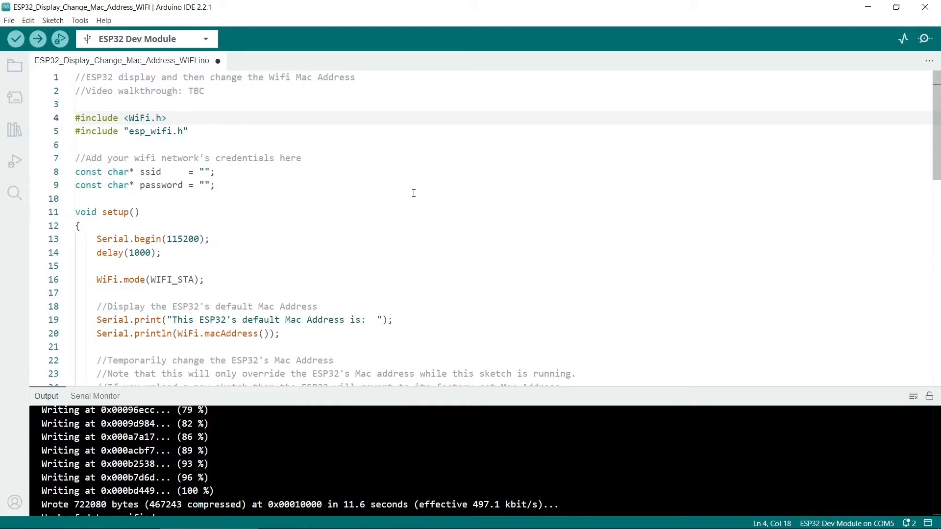
{"action": "left_click", "coordinate": [188, 131]}
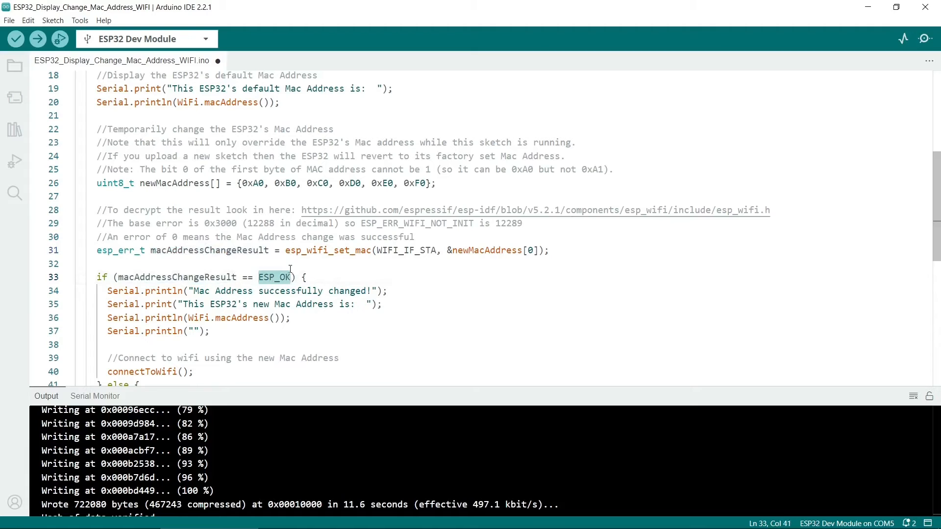
{"action": "mouse_move", "coordinate": [274, 276]}
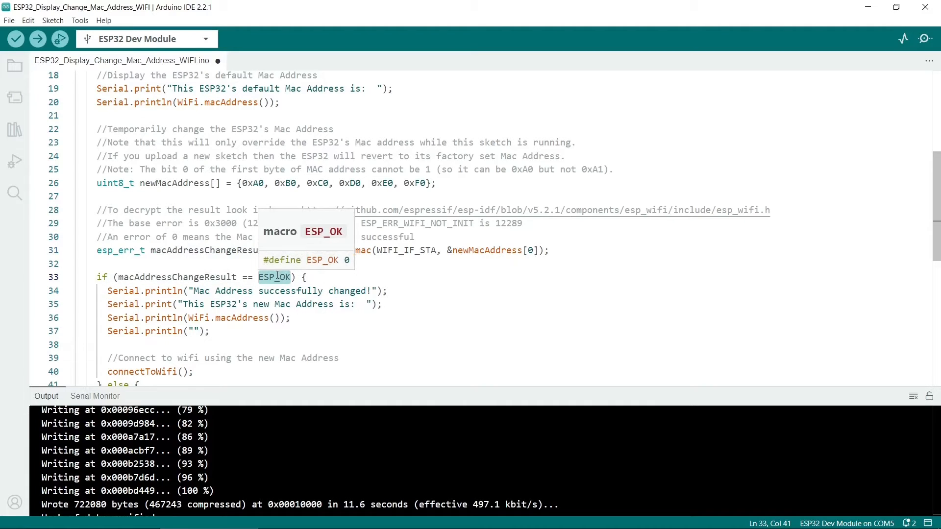
{"action": "mouse_move", "coordinate": [297, 324]}
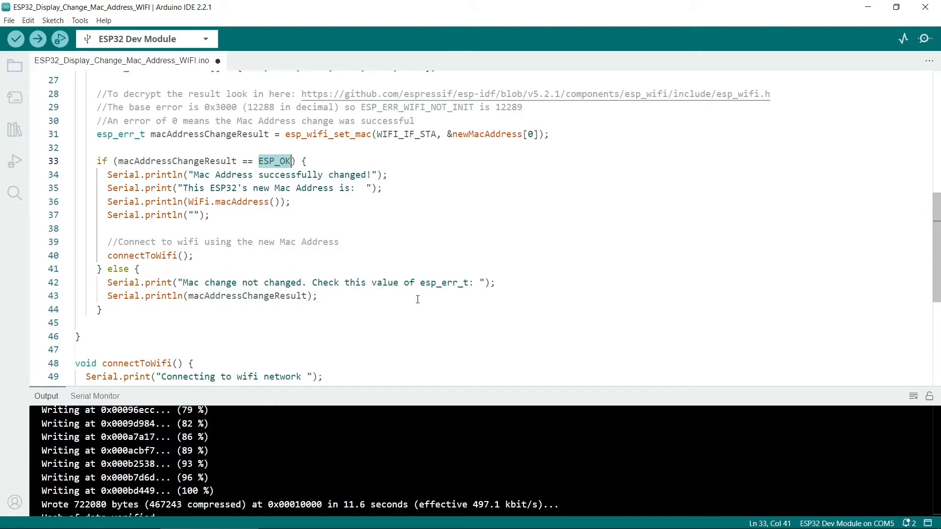
{"action": "mouse_move", "coordinate": [259, 315]}
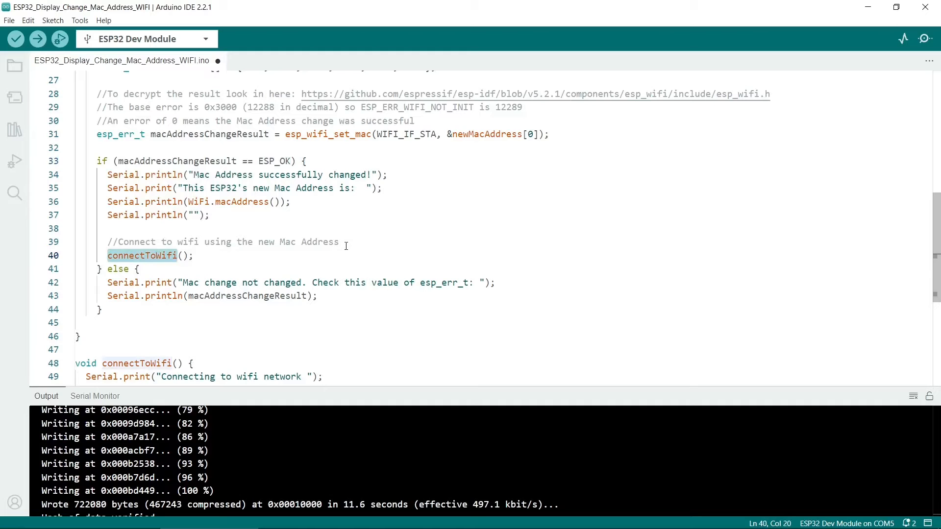
{"action": "scroll", "scroll_direction": "down", "scroll_amount": 3}
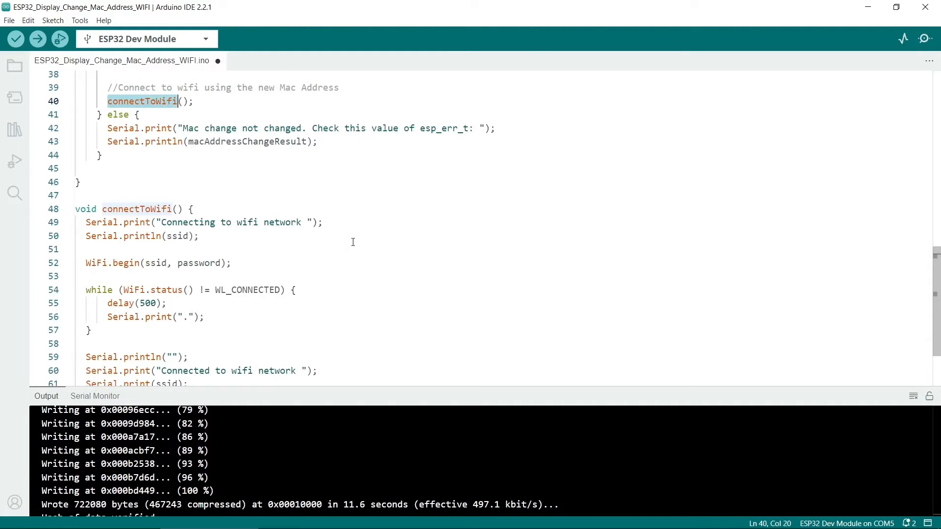
{"action": "scroll", "scroll_direction": "down", "scroll_amount": 3}
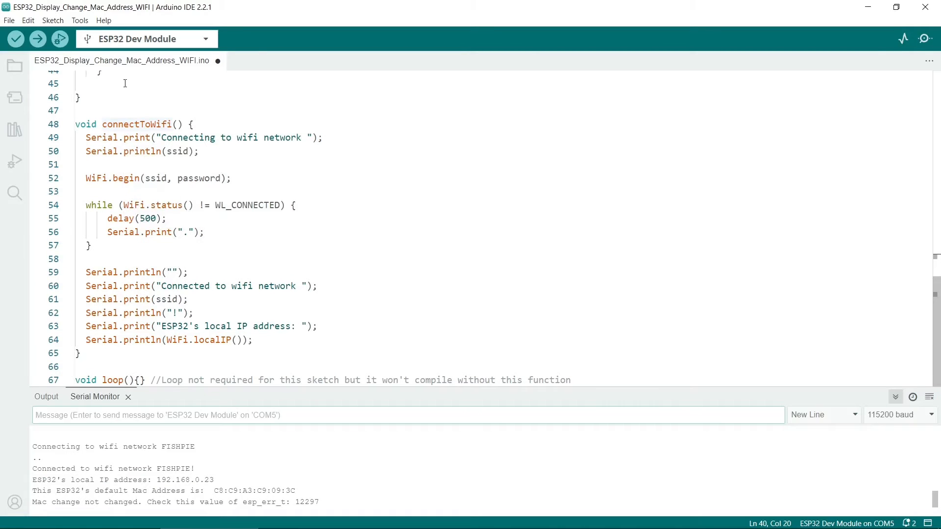
Step: Glance at the Sketch menu, then pick out the ESP32's local IP address 192.168.0.23
{"action": "left_click", "coordinate": [52, 20]}
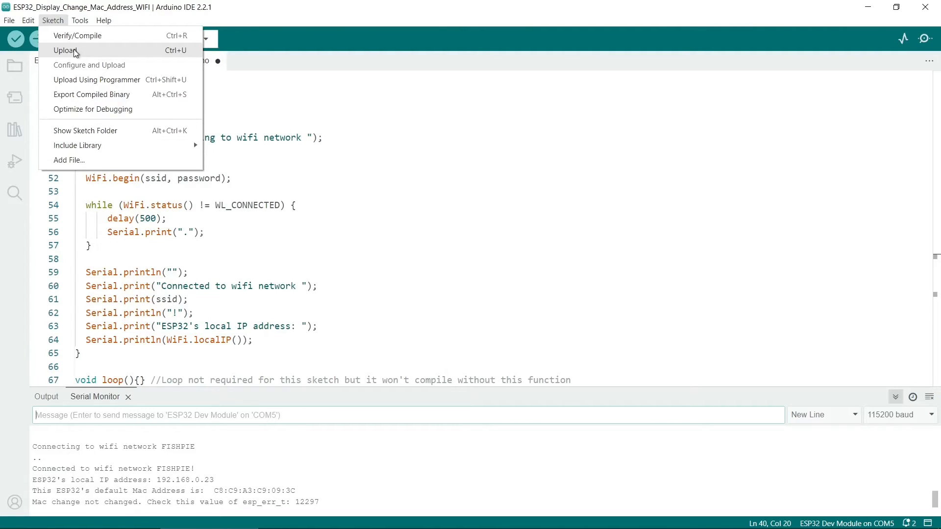
{"action": "mouse_move", "coordinate": [170, 465]}
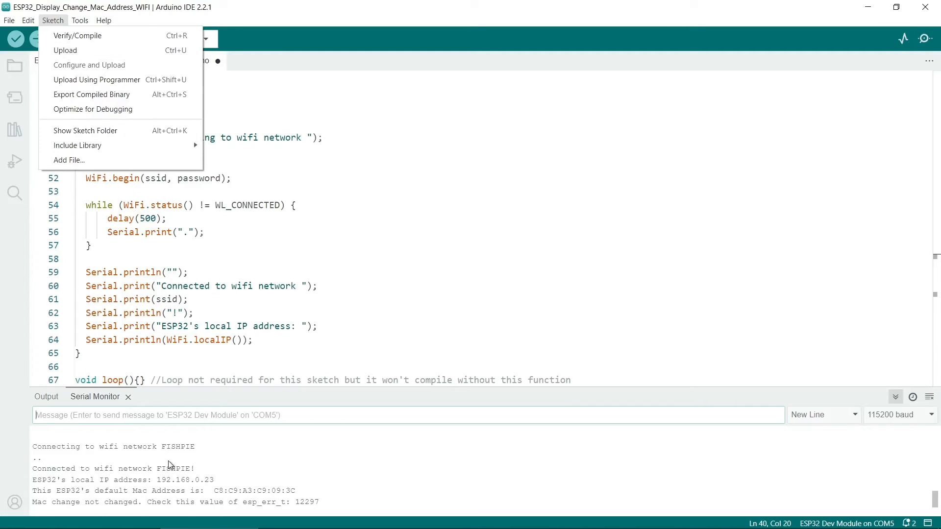
{"action": "double_click", "coordinate": [184, 480]}
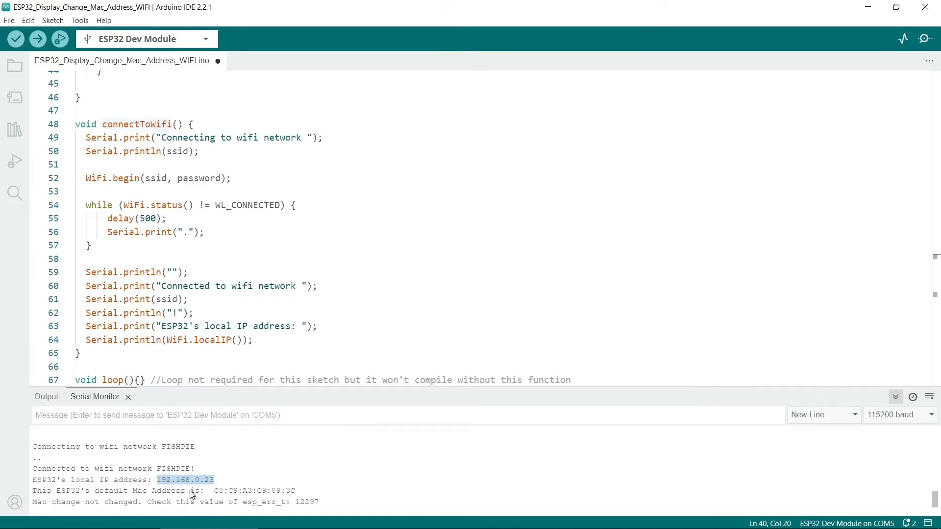
{"action": "mouse_move", "coordinate": [350, 473]}
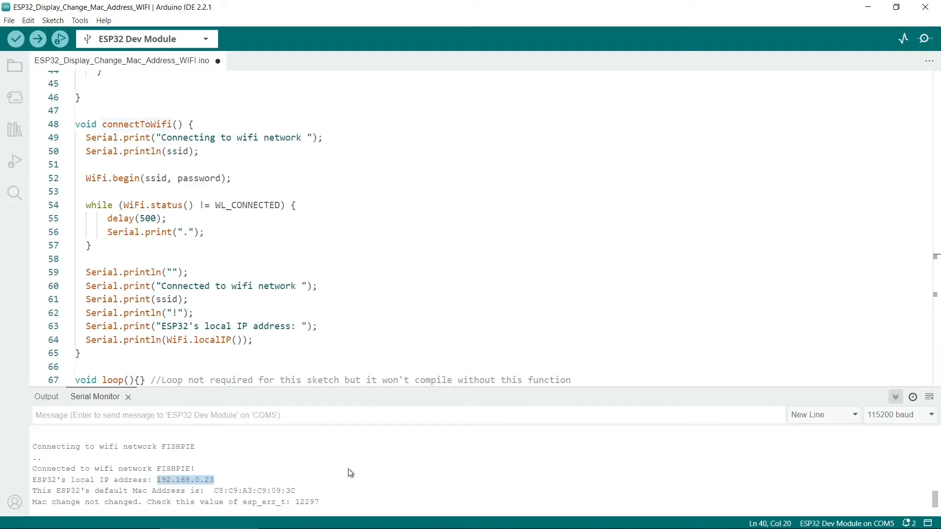
{"action": "mouse_move", "coordinate": [277, 509]}
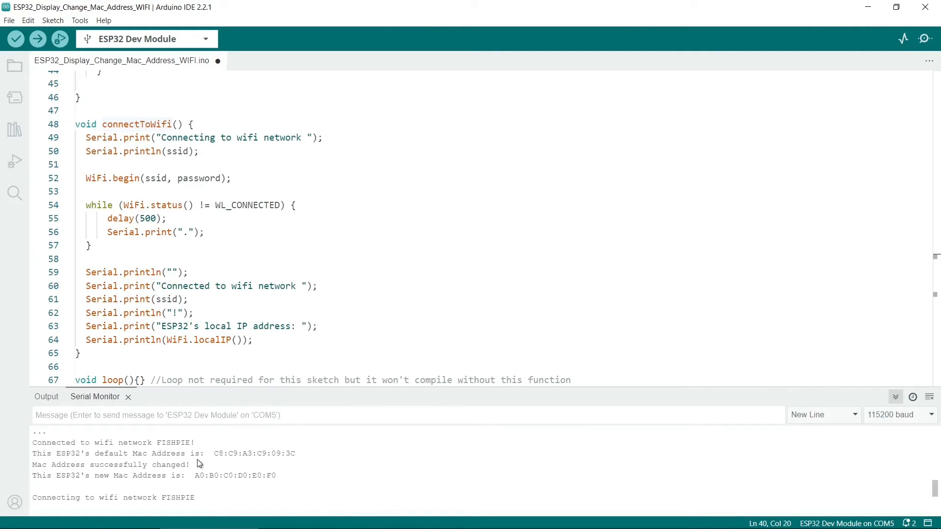
{"action": "mouse_move", "coordinate": [229, 480]}
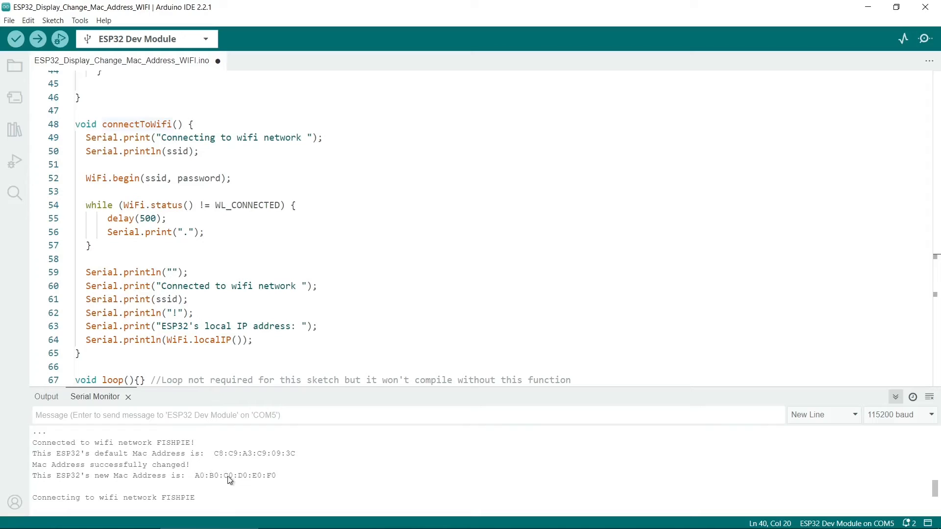
{"action": "mouse_move", "coordinate": [311, 470]}
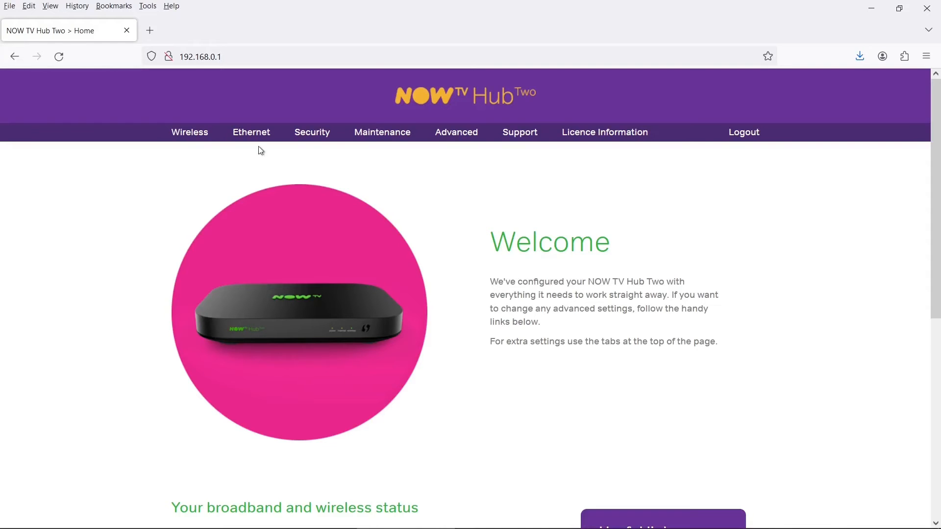
{"action": "mouse_move", "coordinate": [210, 74]}
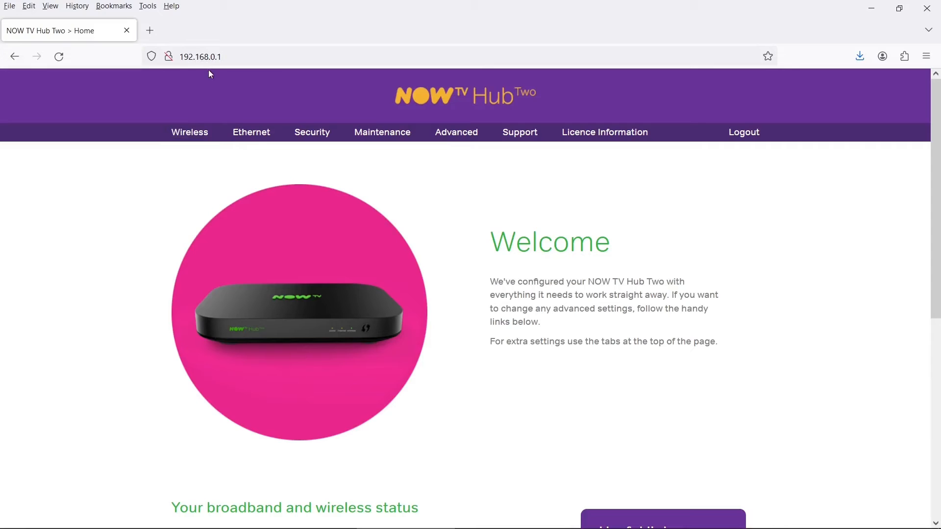
{"action": "mouse_move", "coordinate": [493, 191]}
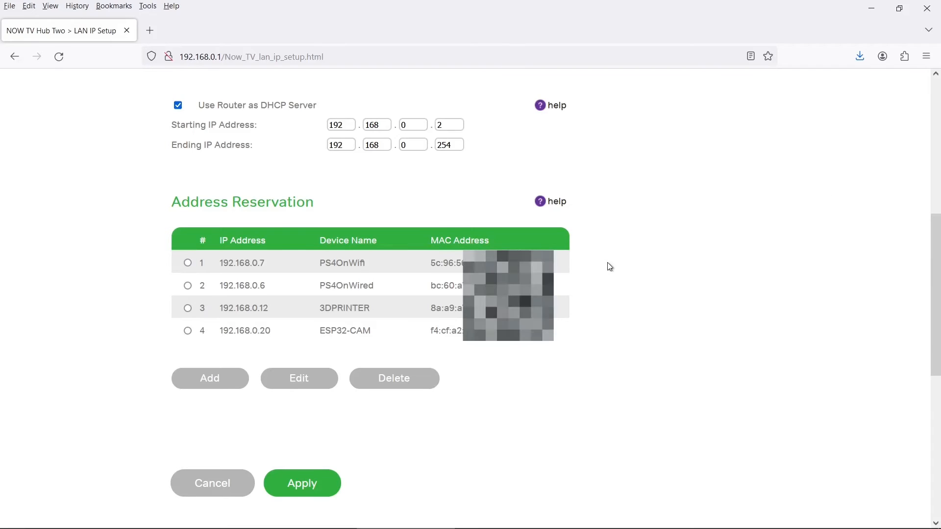
{"action": "mouse_move", "coordinate": [357, 205]}
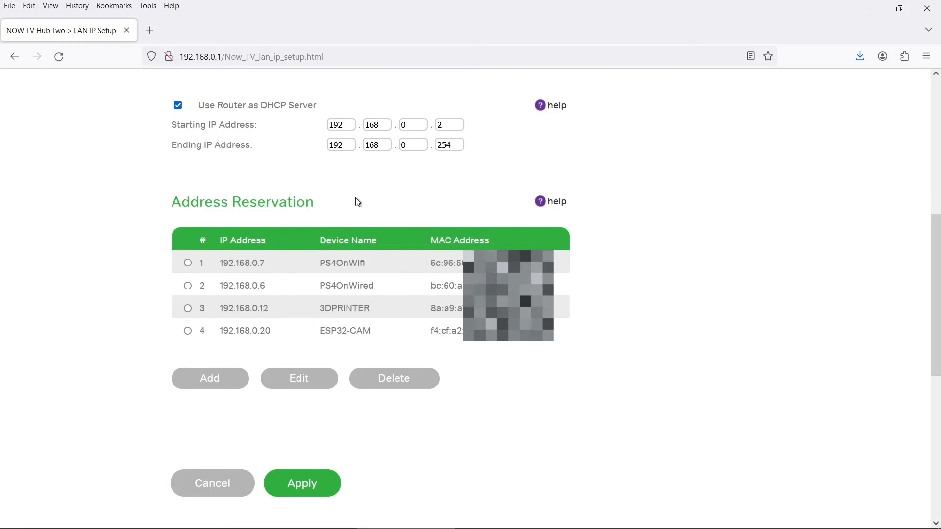
{"action": "mouse_move", "coordinate": [272, 337]}
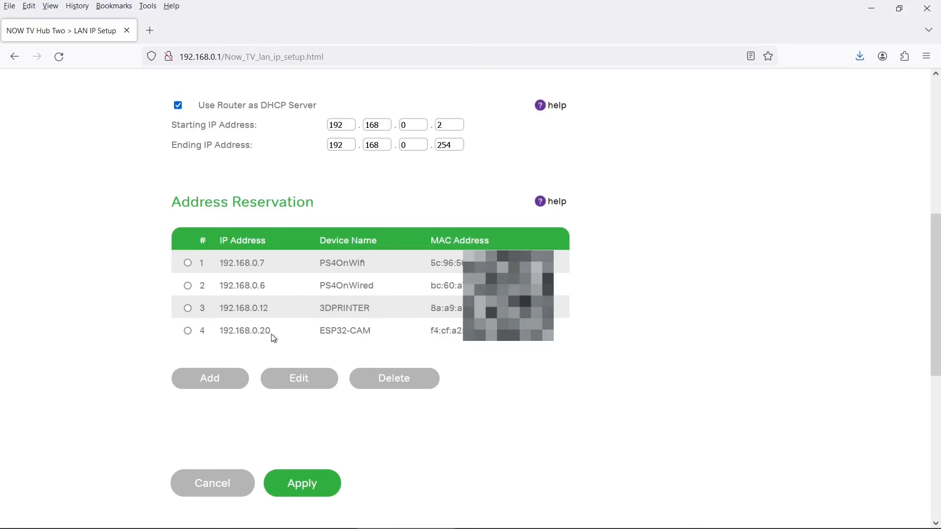
Step: Pick out the ESP32-CAM reserved address 192.168.0.20 in the reservation table
{"action": "double_click", "coordinate": [244, 331]}
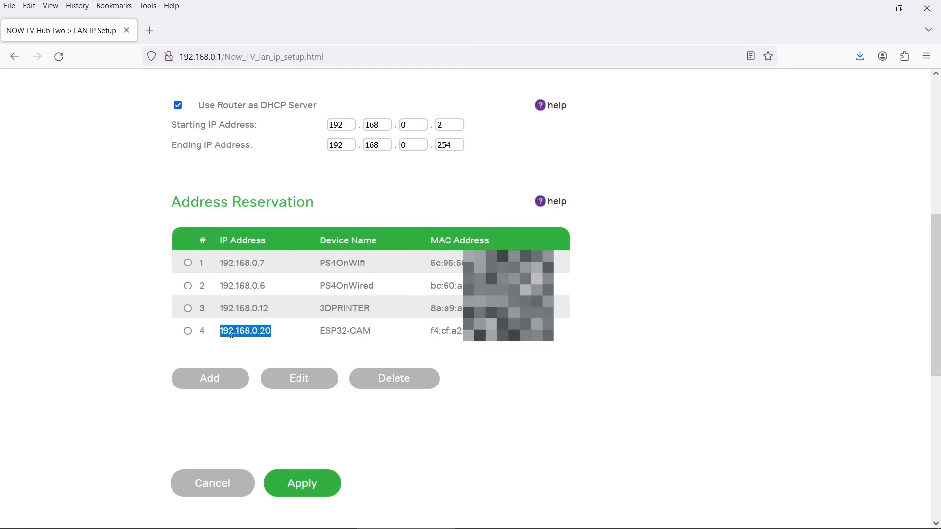